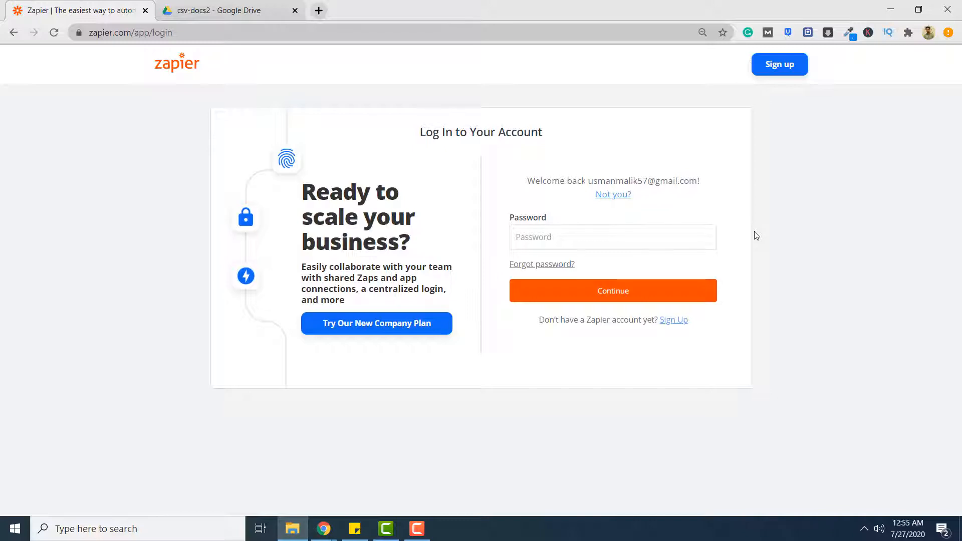
mouse_move(169, 59)
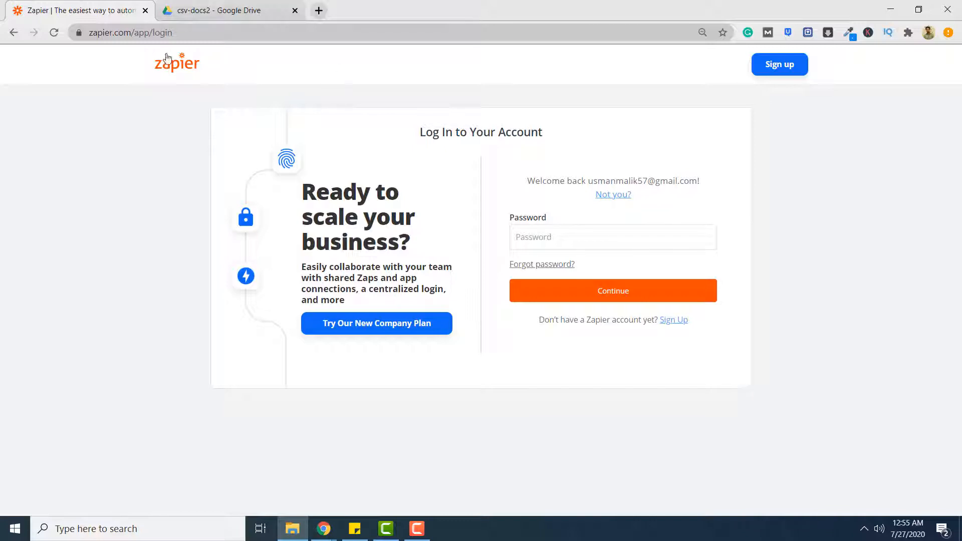
mouse_move(524, 238)
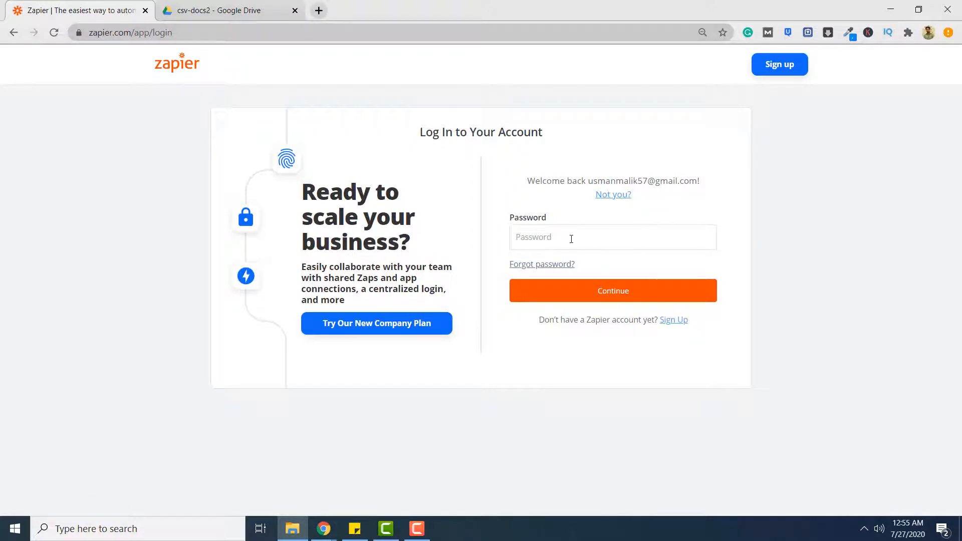
- Enter the account password and submit the Zapier login
click(612, 237)
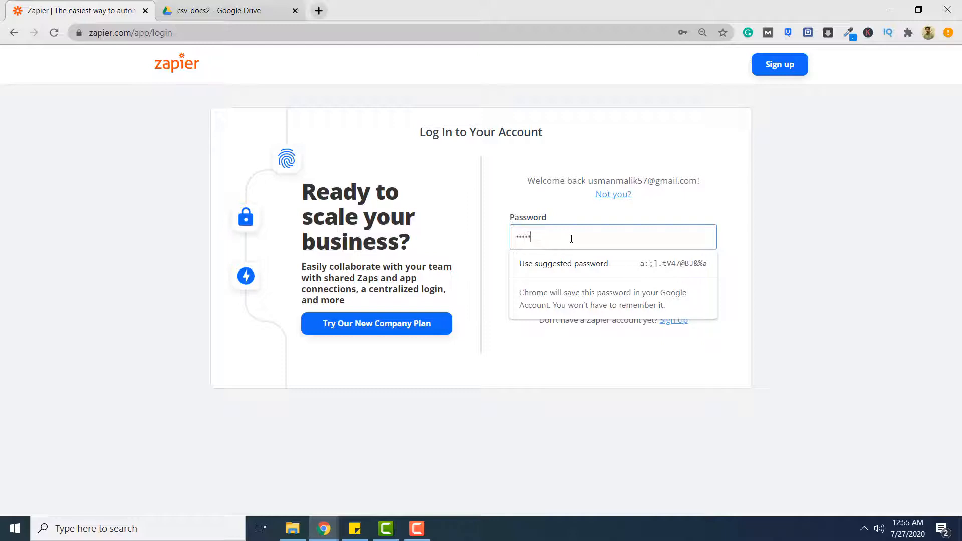
text(password)
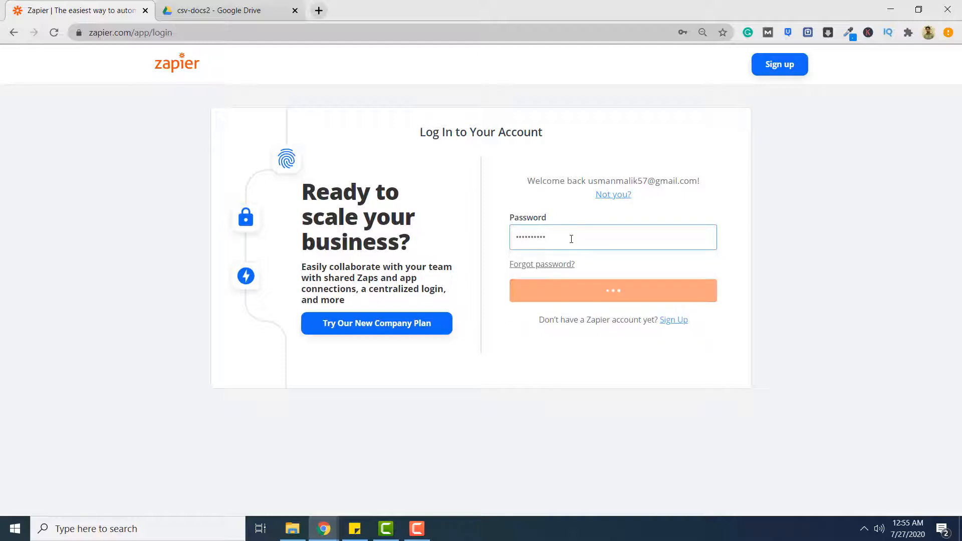
click(613, 291)
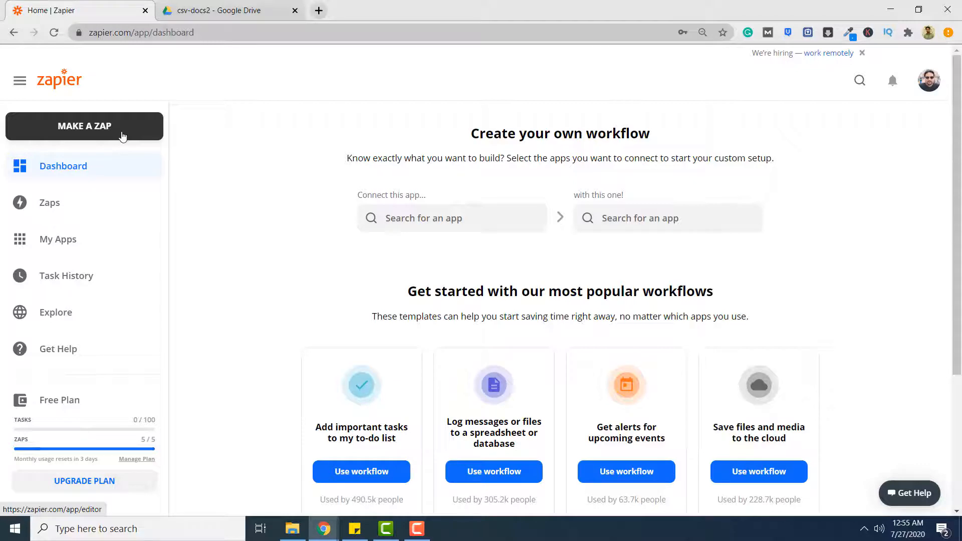
- Create a new Zap from the dashboard via Make a Zap
click(84, 127)
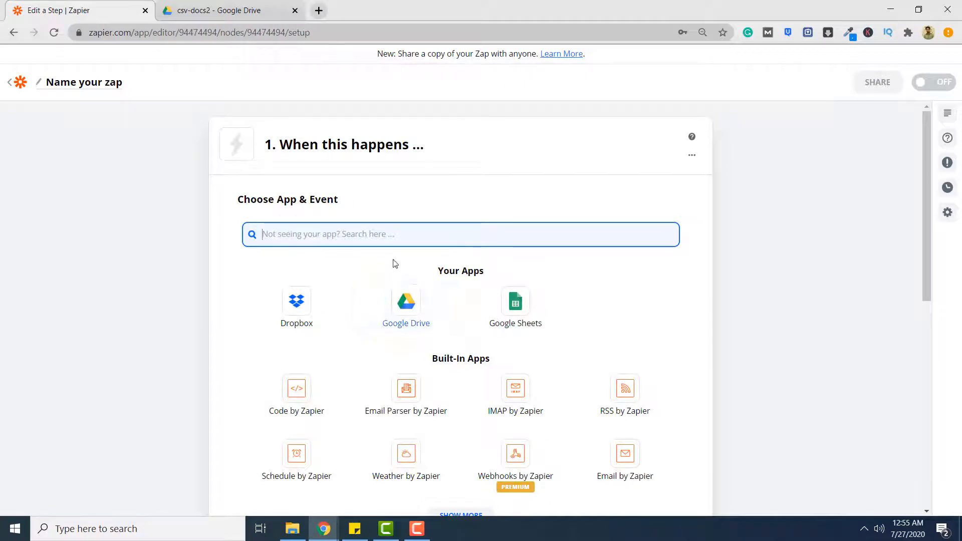
mouse_move(433, 312)
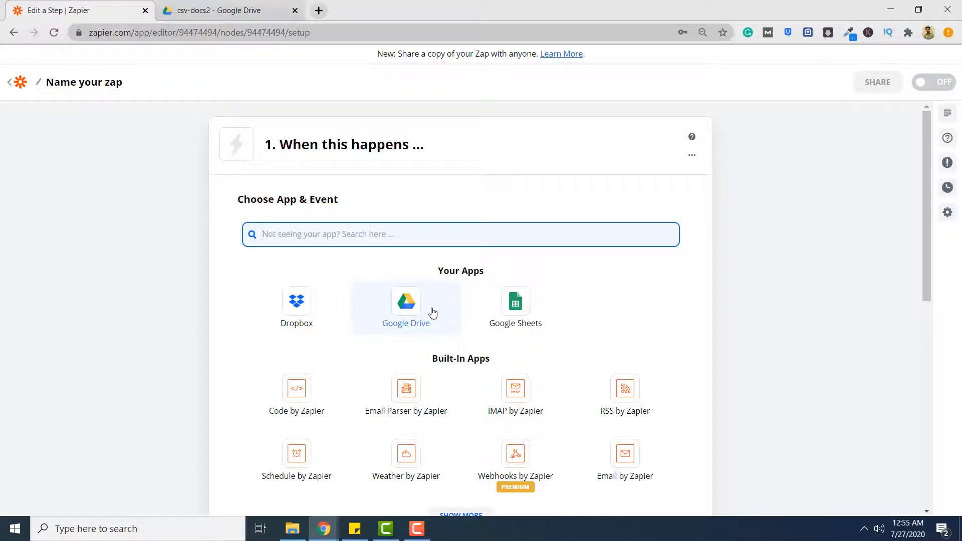
- Choose Google Drive as the trigger app with the New File in Folder event
click(406, 307)
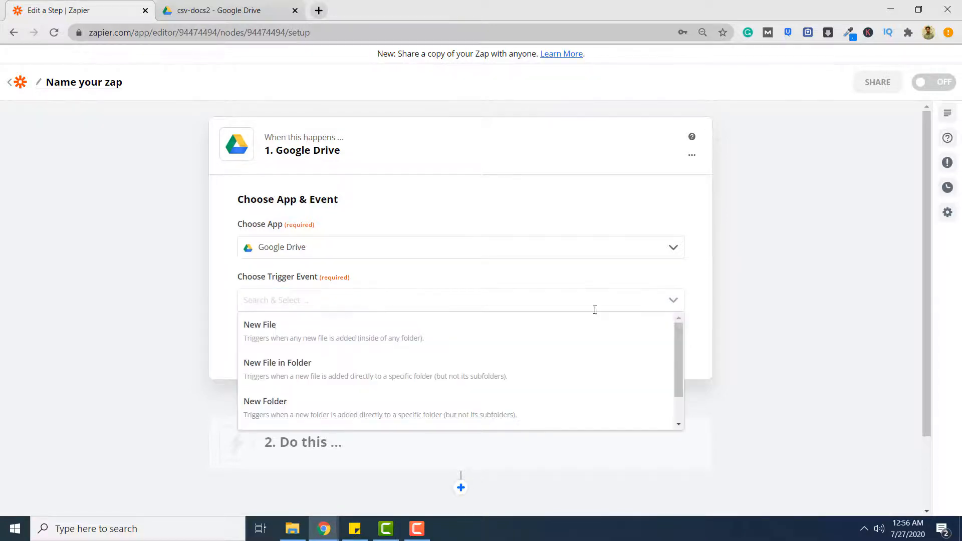
click(278, 363)
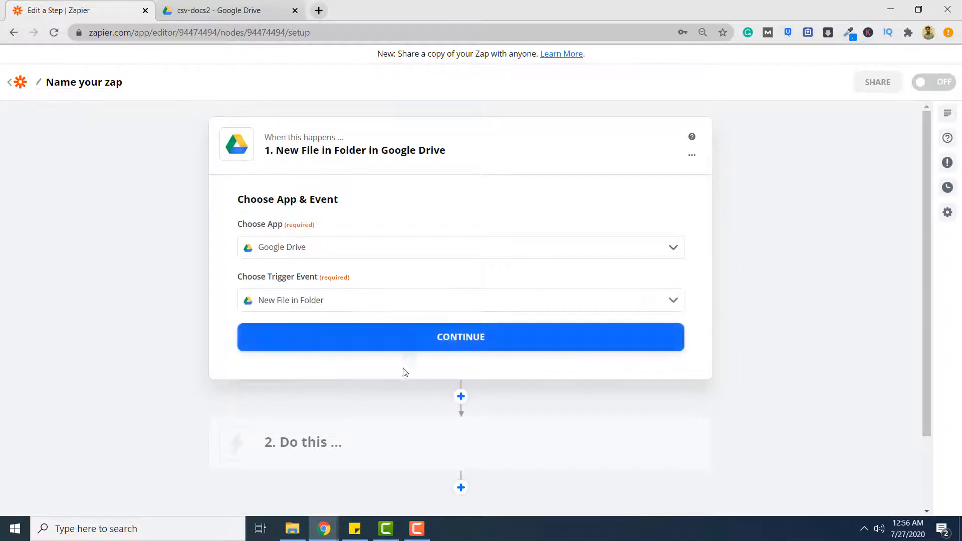
click(460, 337)
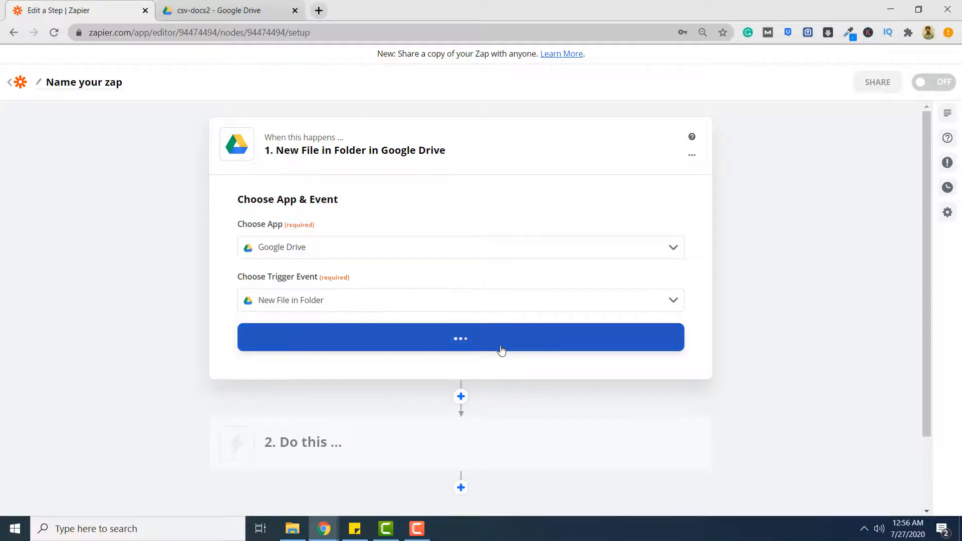
click(460, 338)
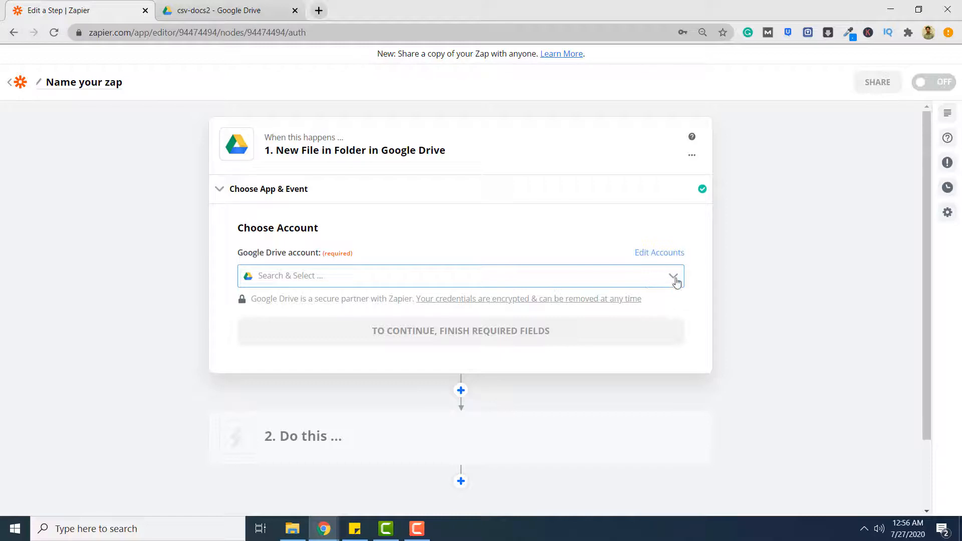
- Connect the existing Google Drive account to the trigger
click(673, 275)
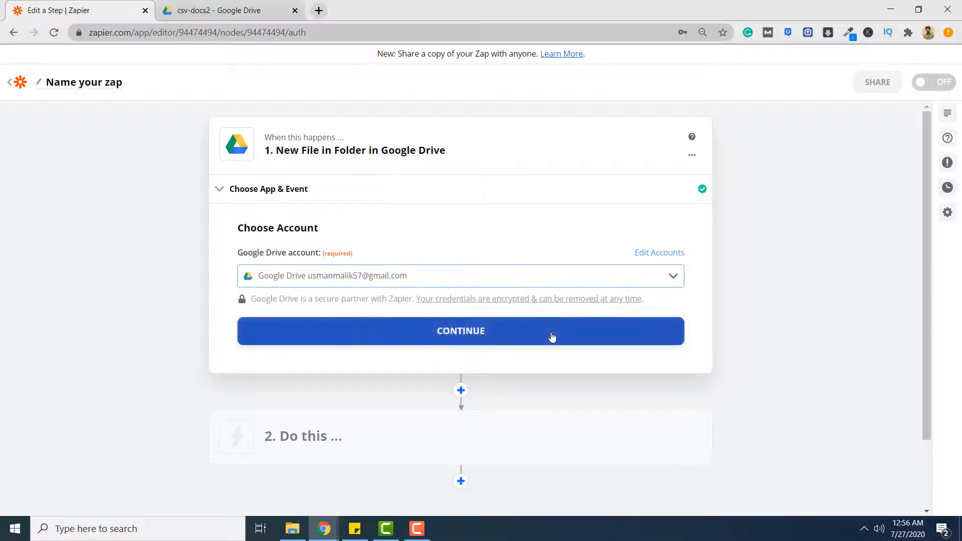
click(461, 331)
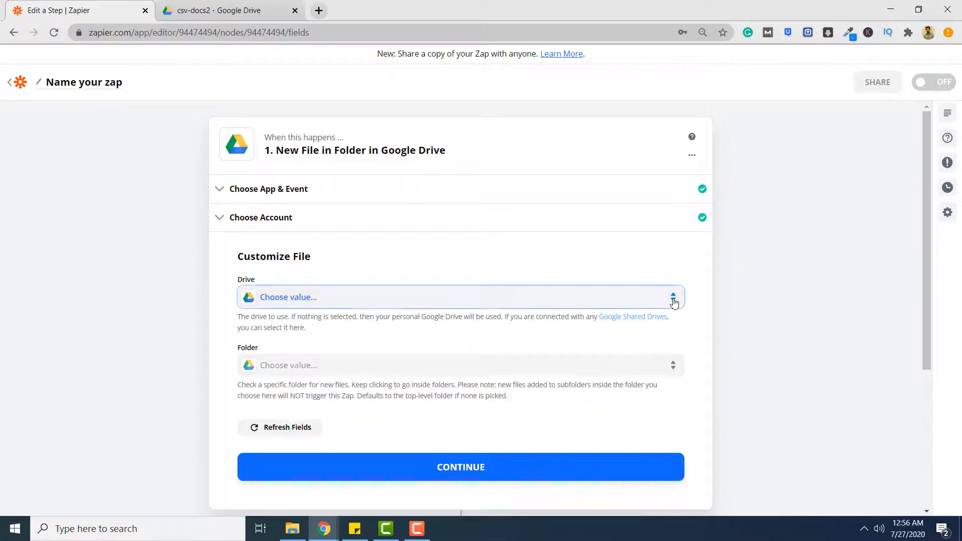
- Point the trigger at the csv-docs2 folder in My Google Drive
click(672, 297)
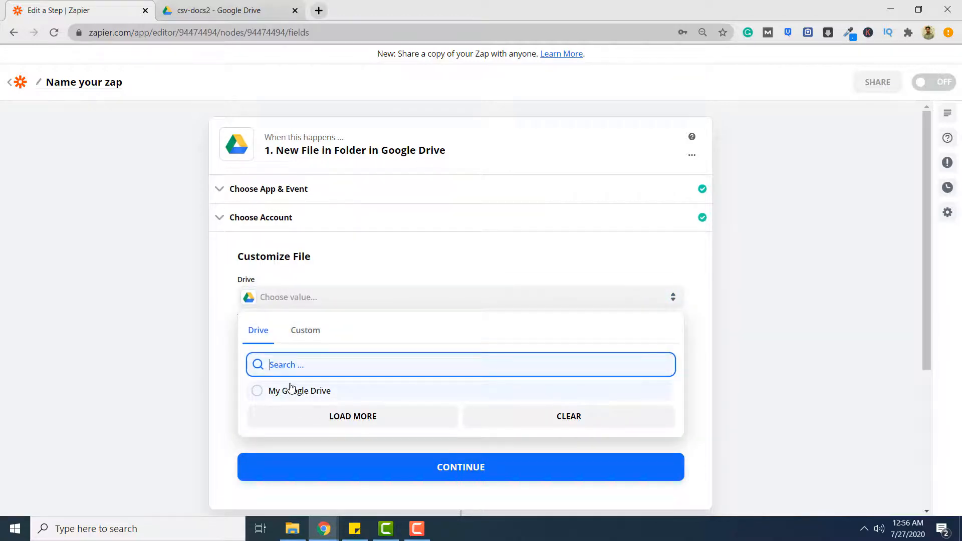
click(298, 390)
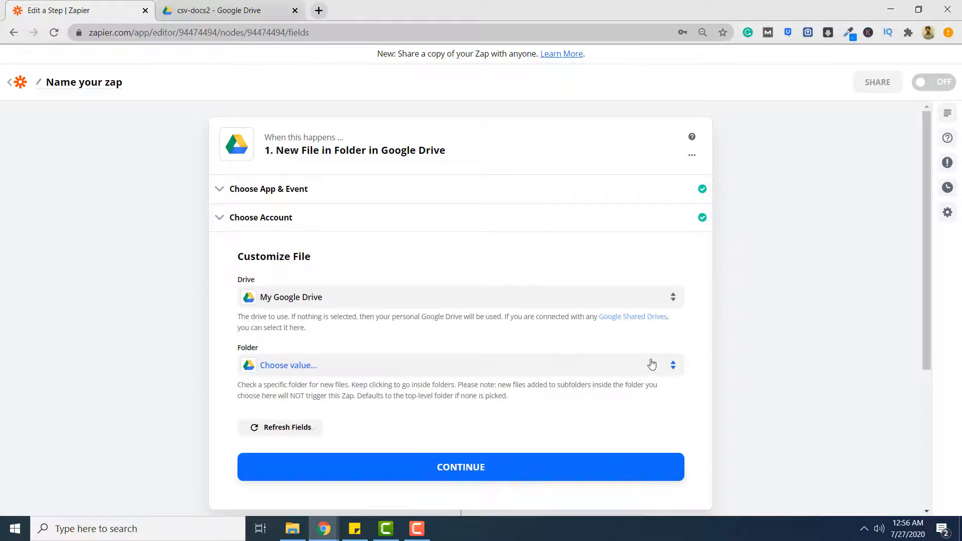
scroll(down, 3)
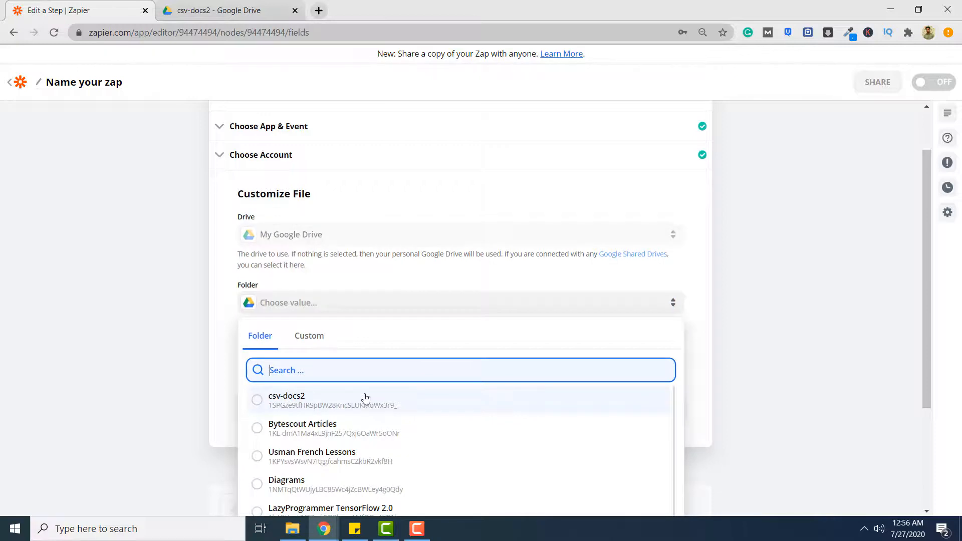
click(286, 395)
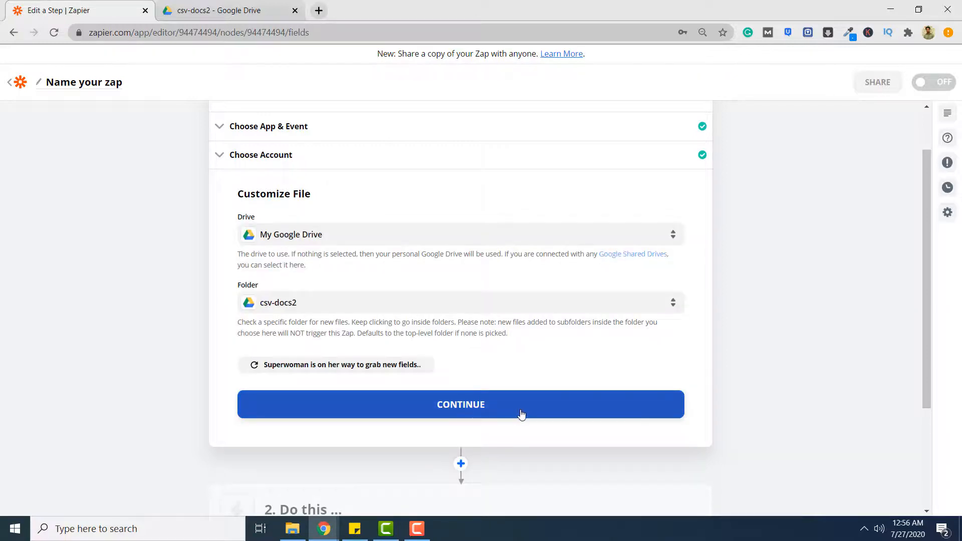
click(460, 403)
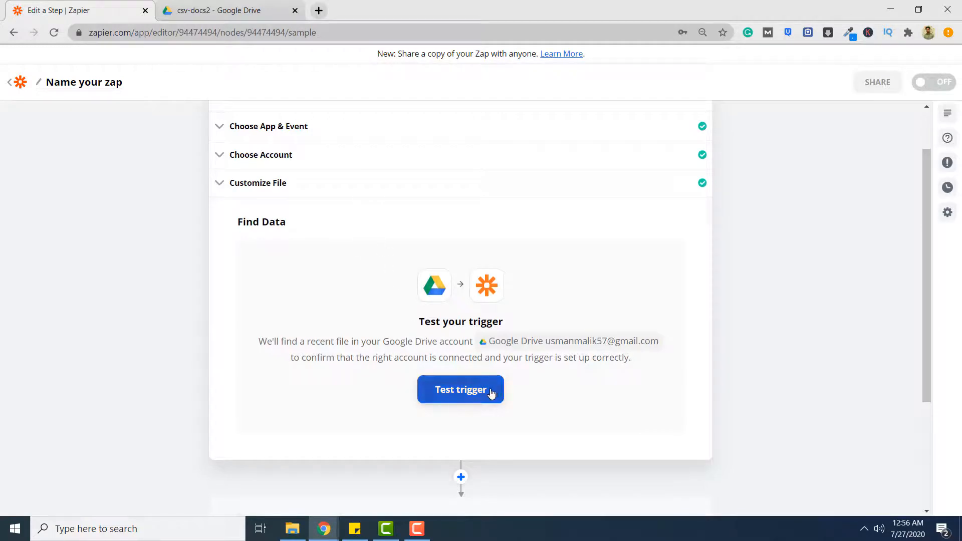
- Test the trigger so it finds the sample file patients.pdf
click(460, 389)
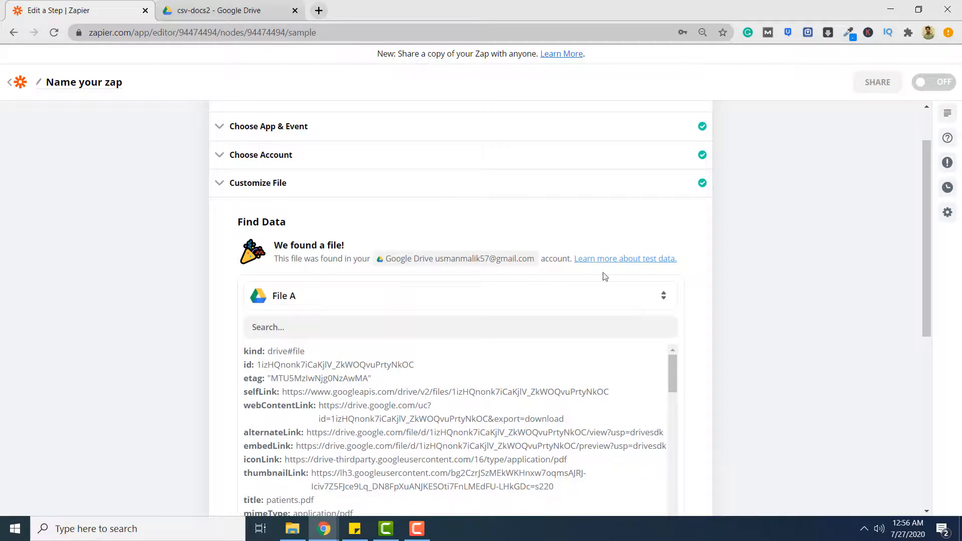
scroll(down, 3)
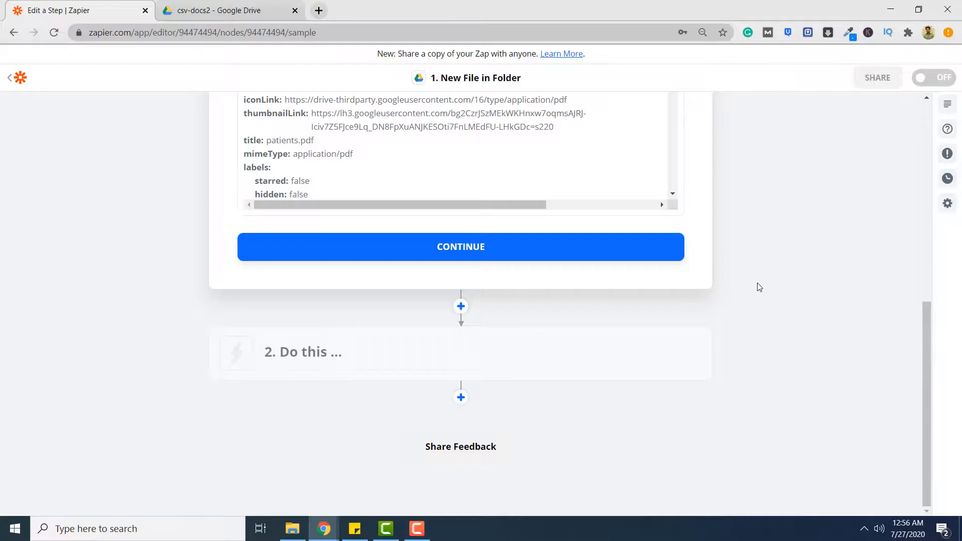
mouse_move(656, 313)
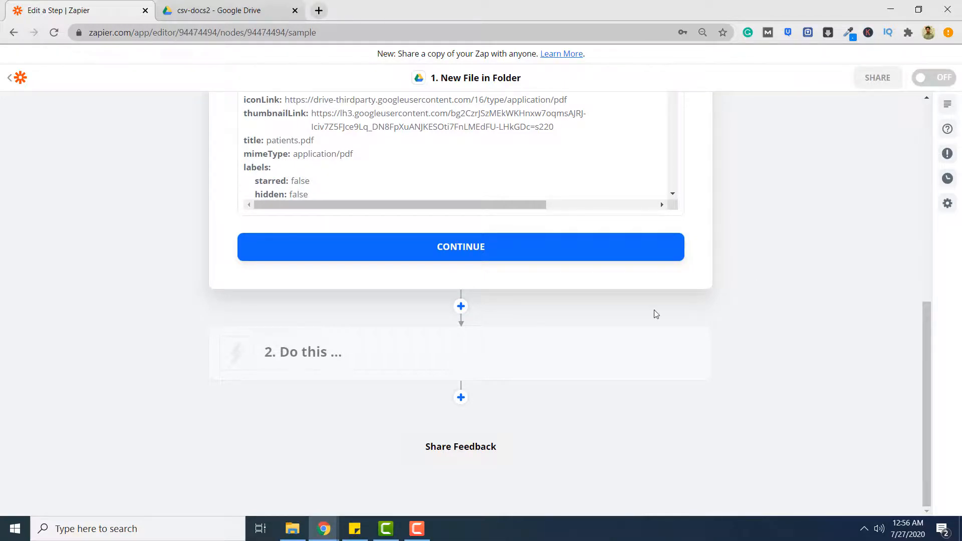
- Add an action step using PDF.co's PDF to Anything Converter event
click(460, 247)
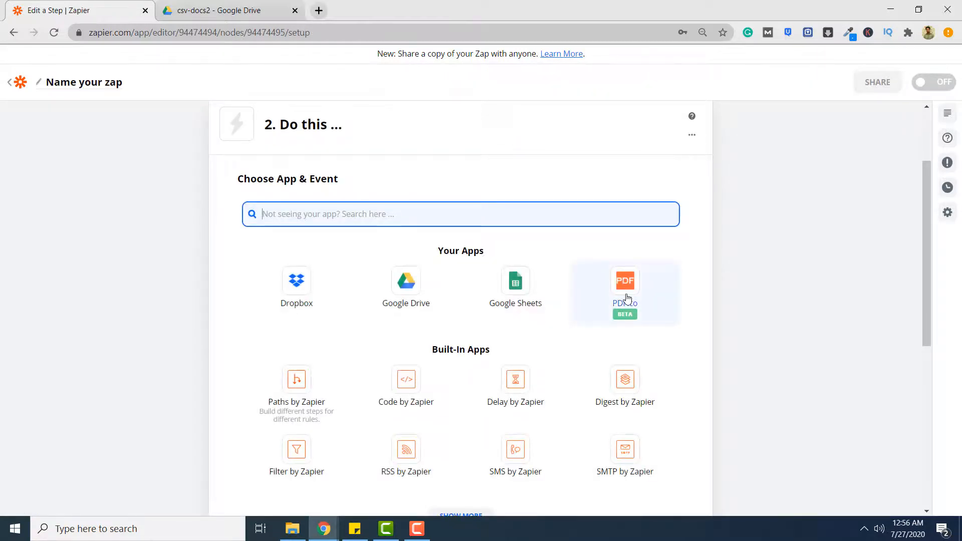
mouse_move(545, 305)
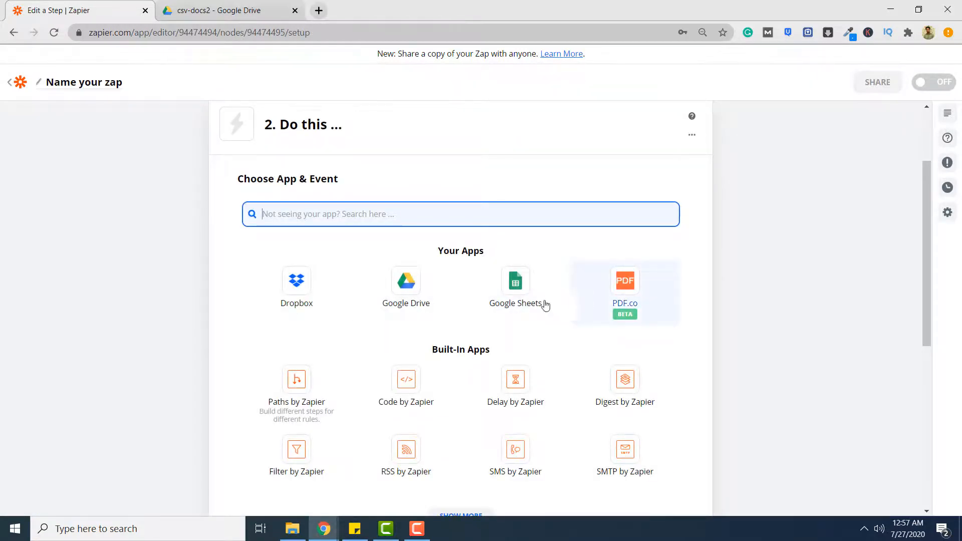
mouse_move(632, 289)
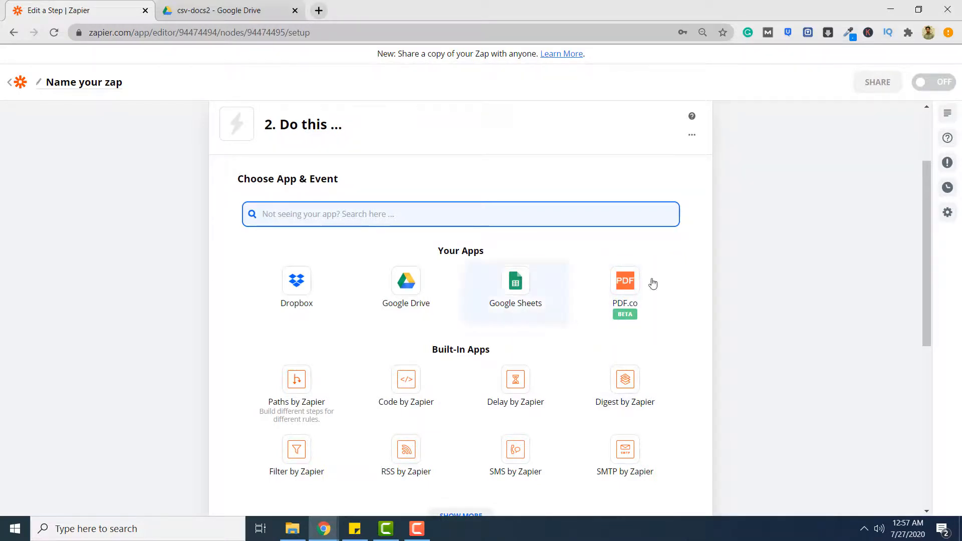
click(625, 281)
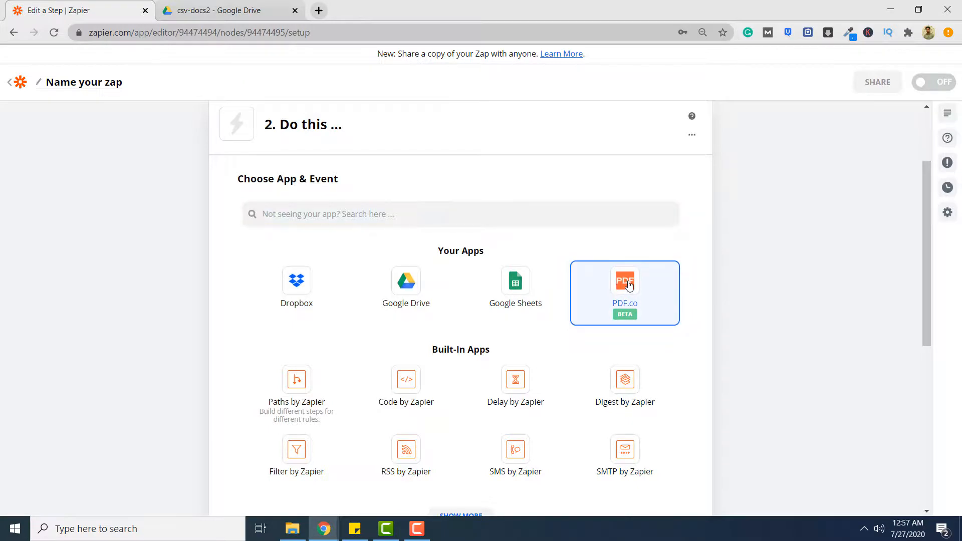
click(625, 280)
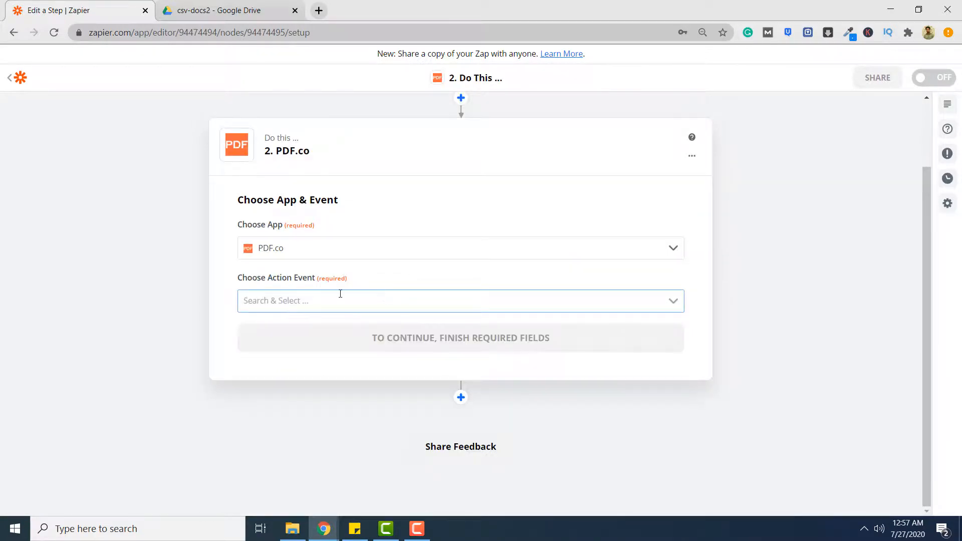
mouse_move(668, 306)
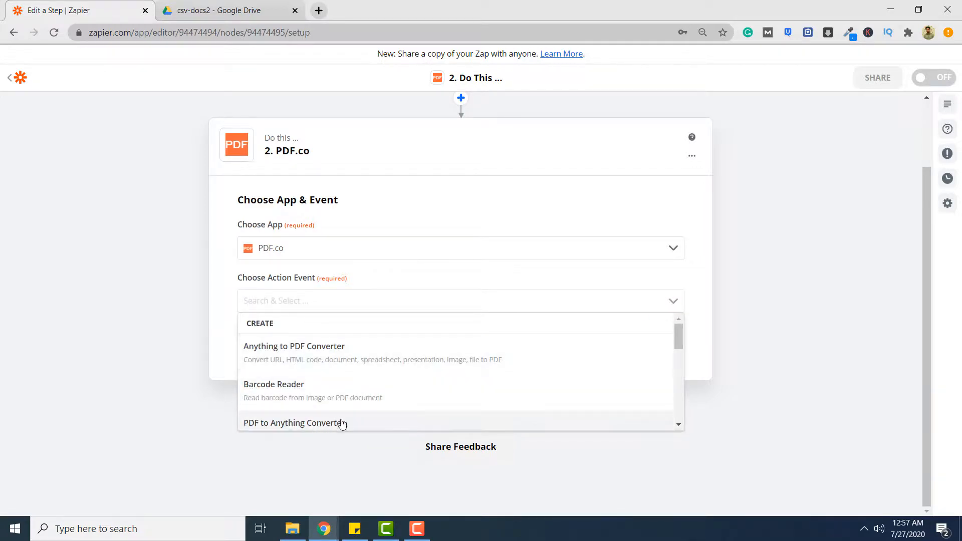
click(295, 423)
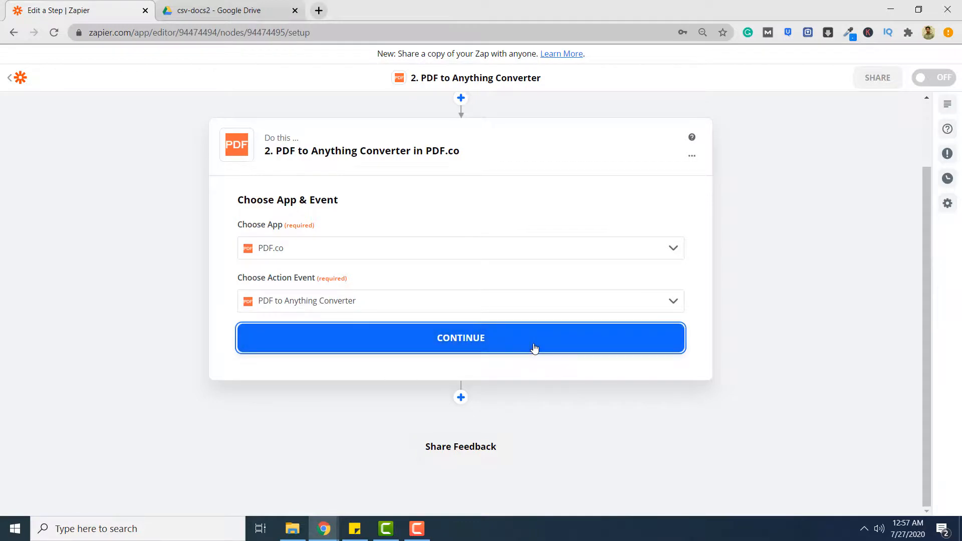
click(460, 338)
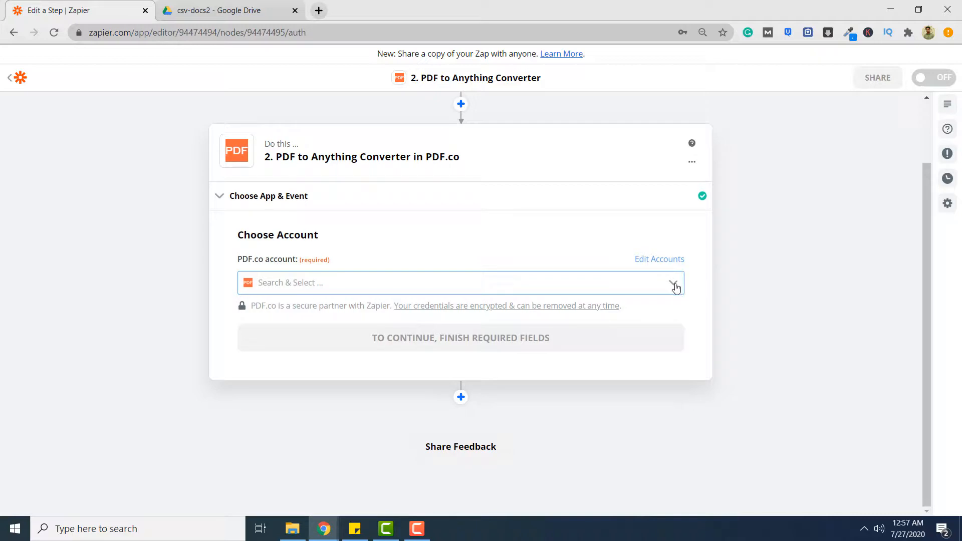
- Connect the existing PDF.co account to the converter step
click(674, 283)
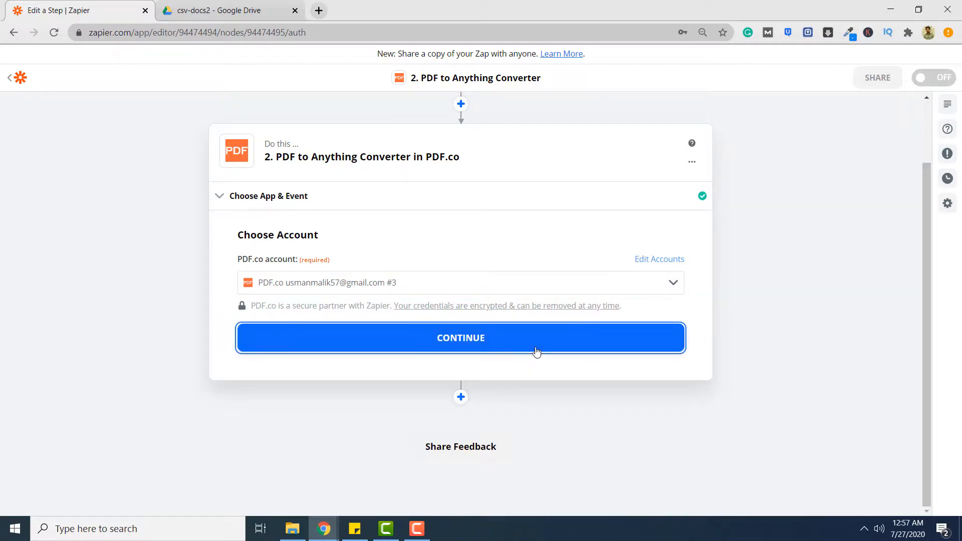
click(460, 337)
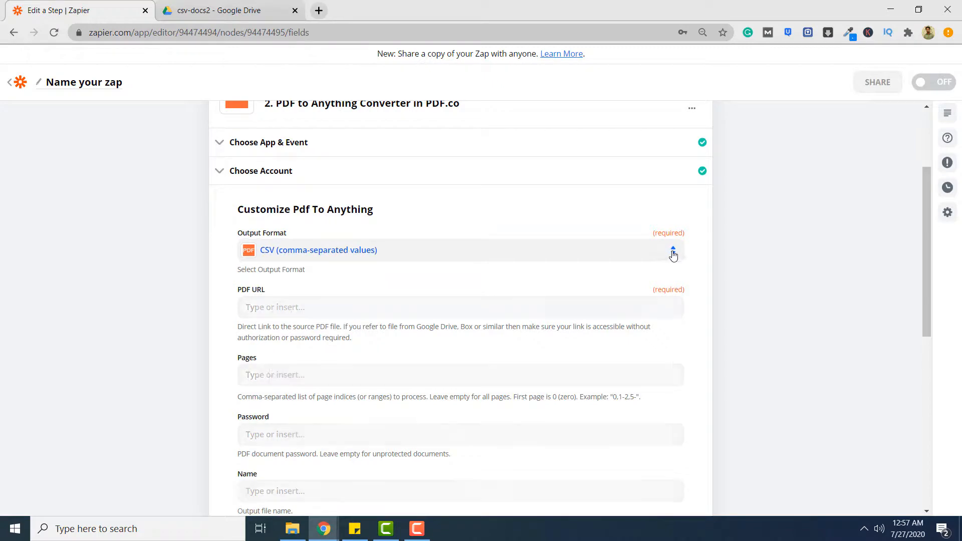
- Set the converter's output format to XML code, keeping the Drive embed link as PDF URL
click(673, 251)
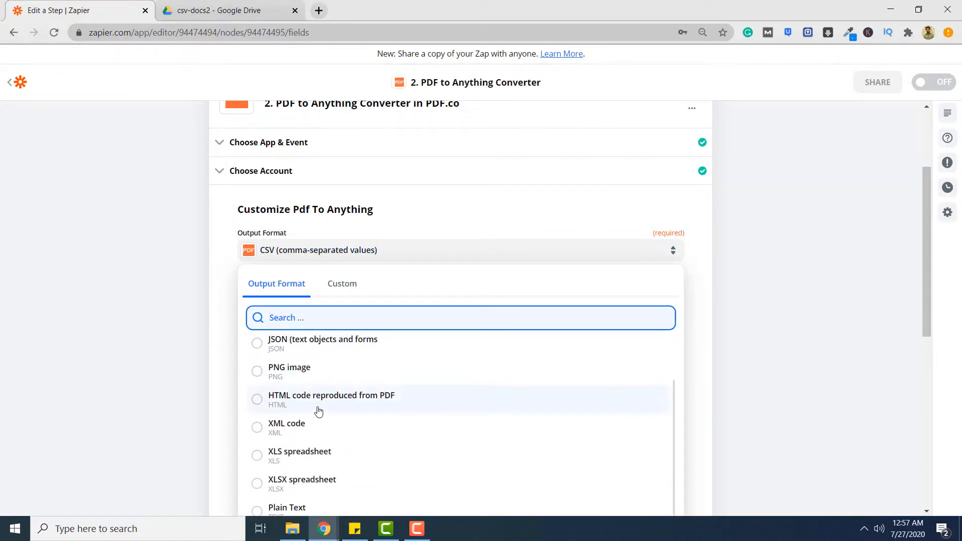
mouse_move(272, 428)
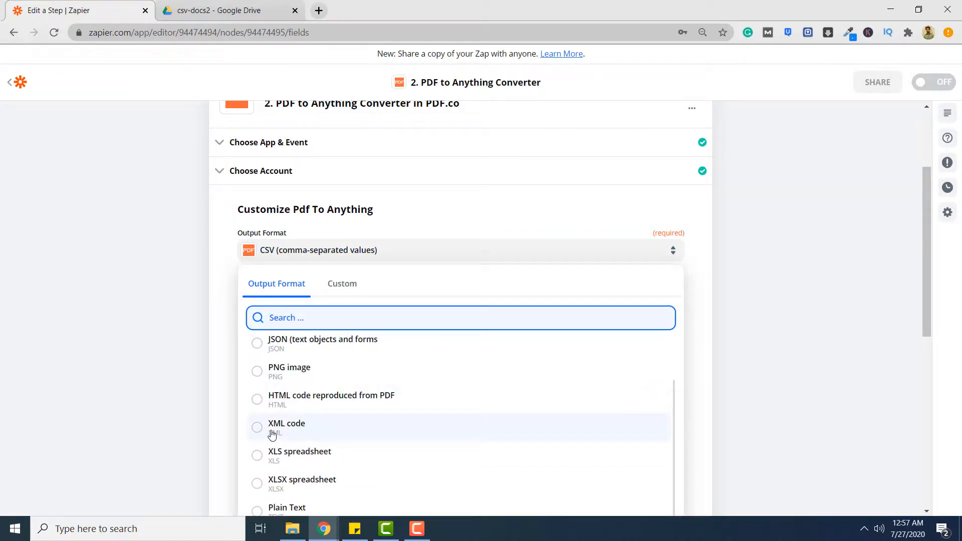
click(286, 423)
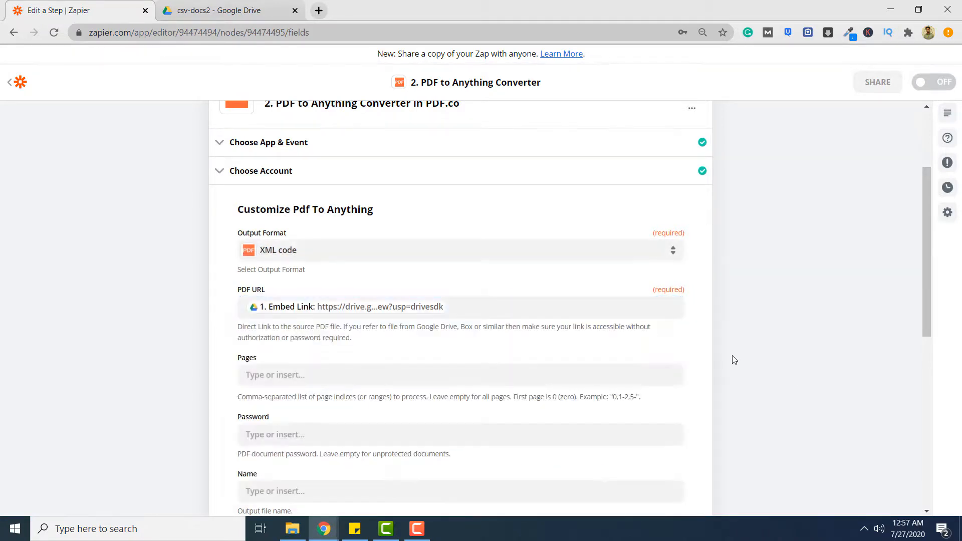
scroll(down, 3)
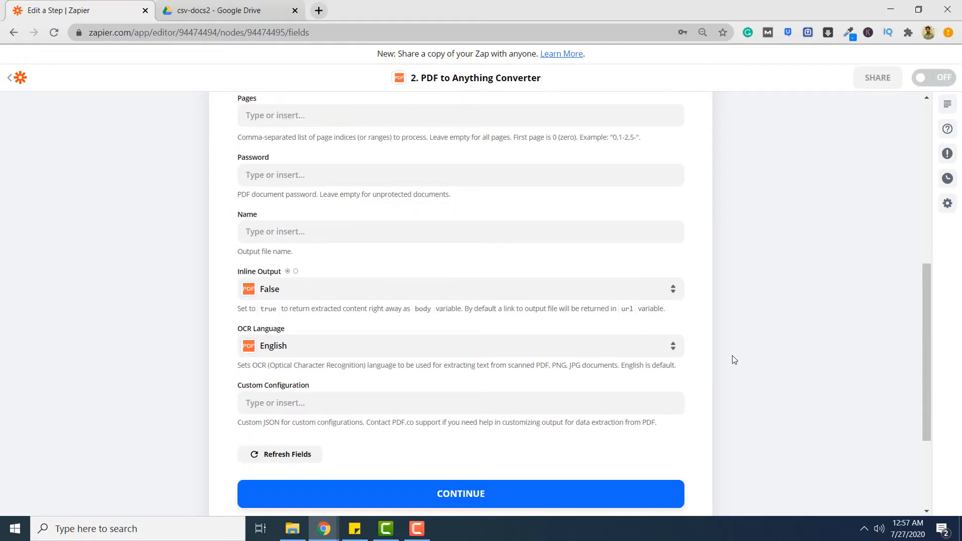
scroll(down, 3)
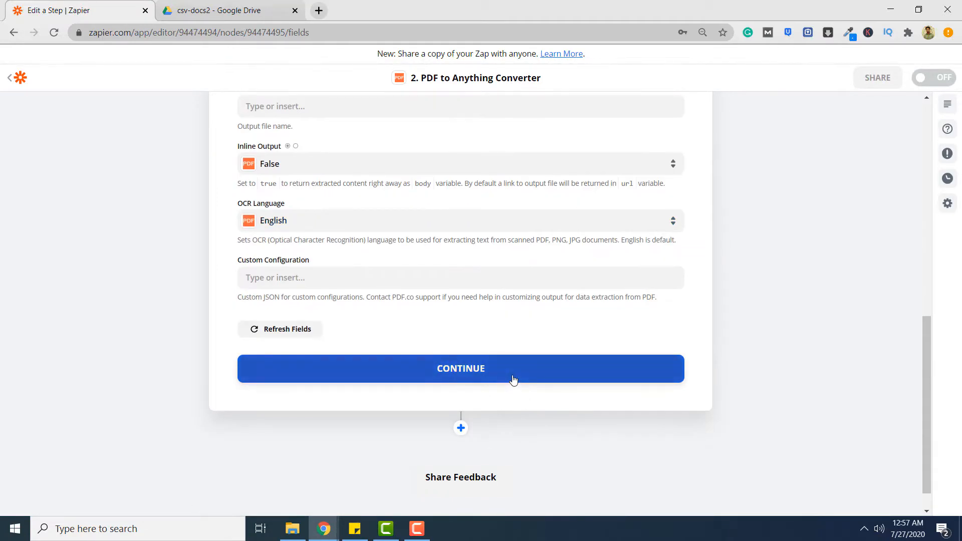
click(460, 368)
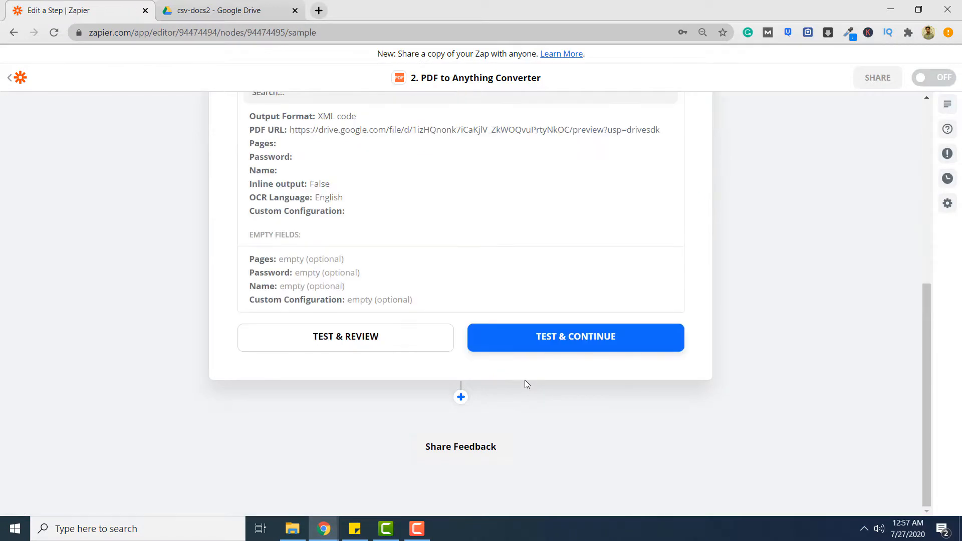
mouse_move(380, 343)
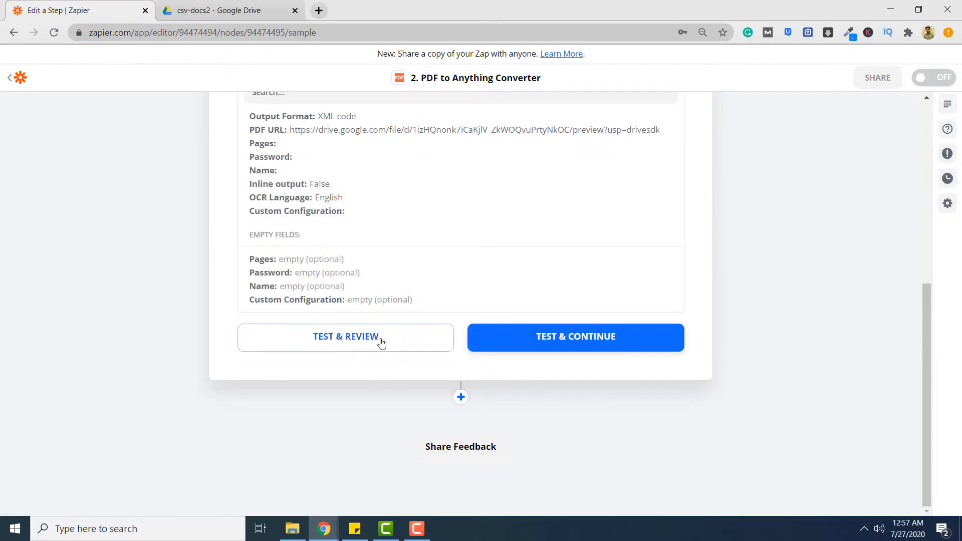
- Run Test & Review on the converter, producing the uc.xml output file
click(345, 337)
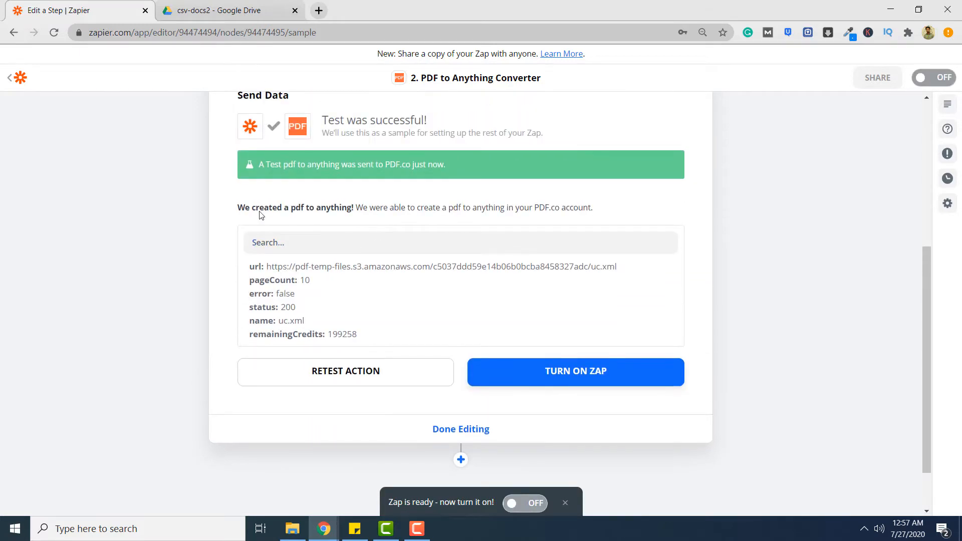
mouse_move(423, 189)
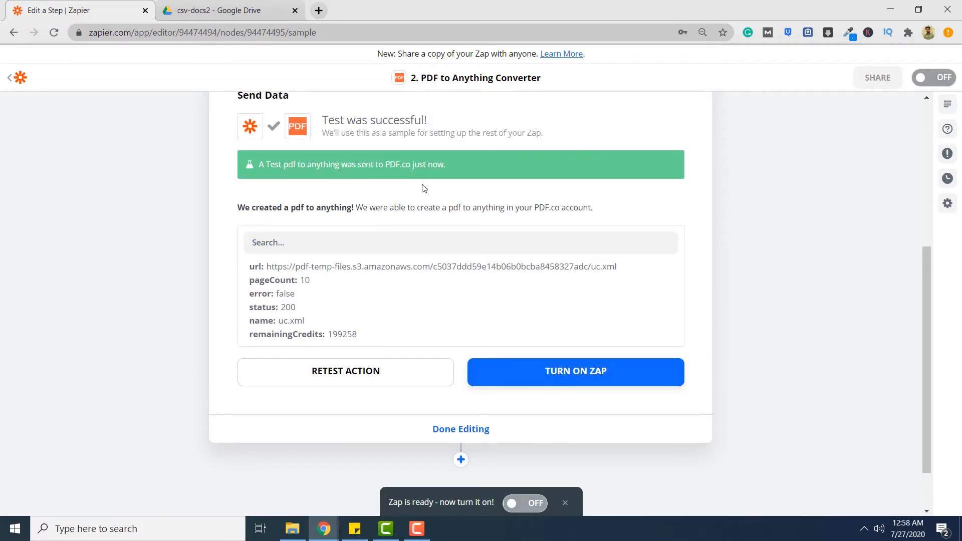
mouse_move(628, 290)
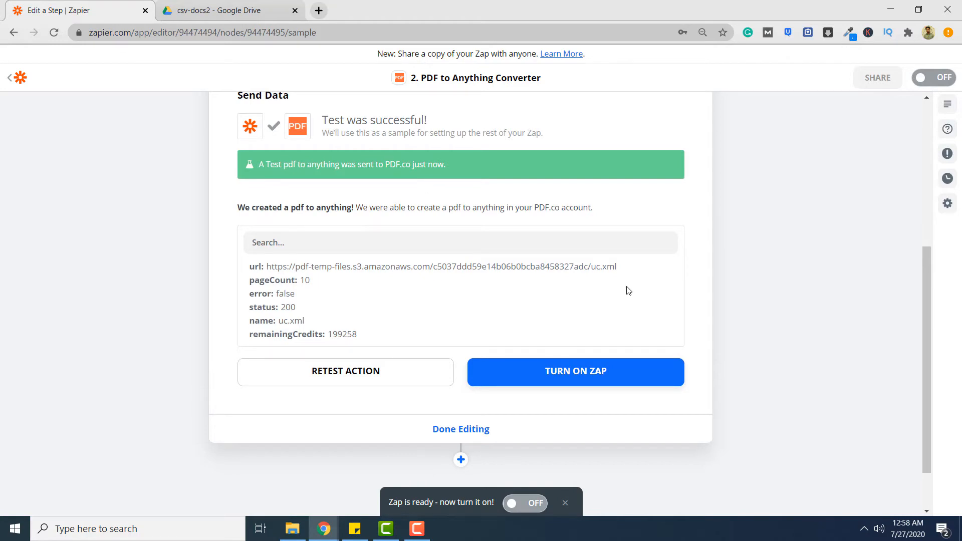
mouse_move(576, 372)
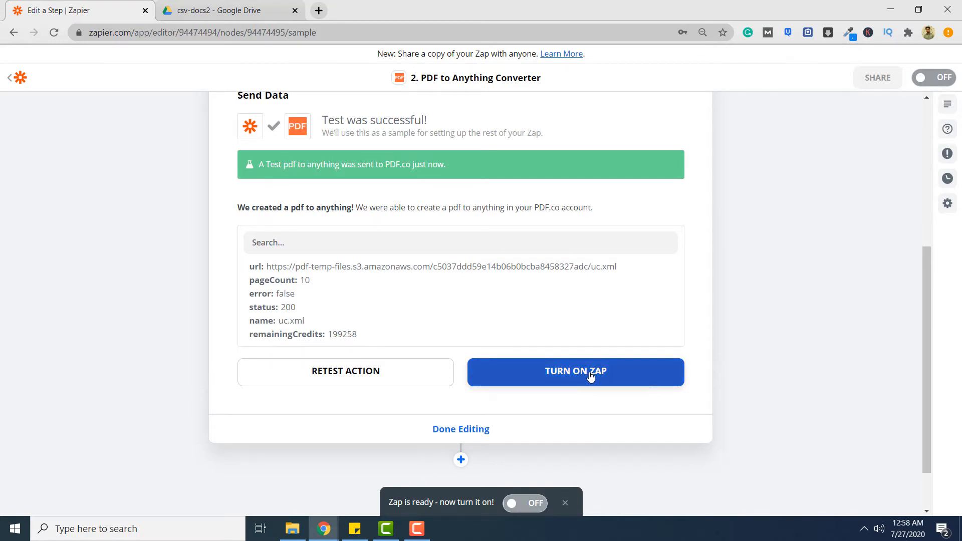